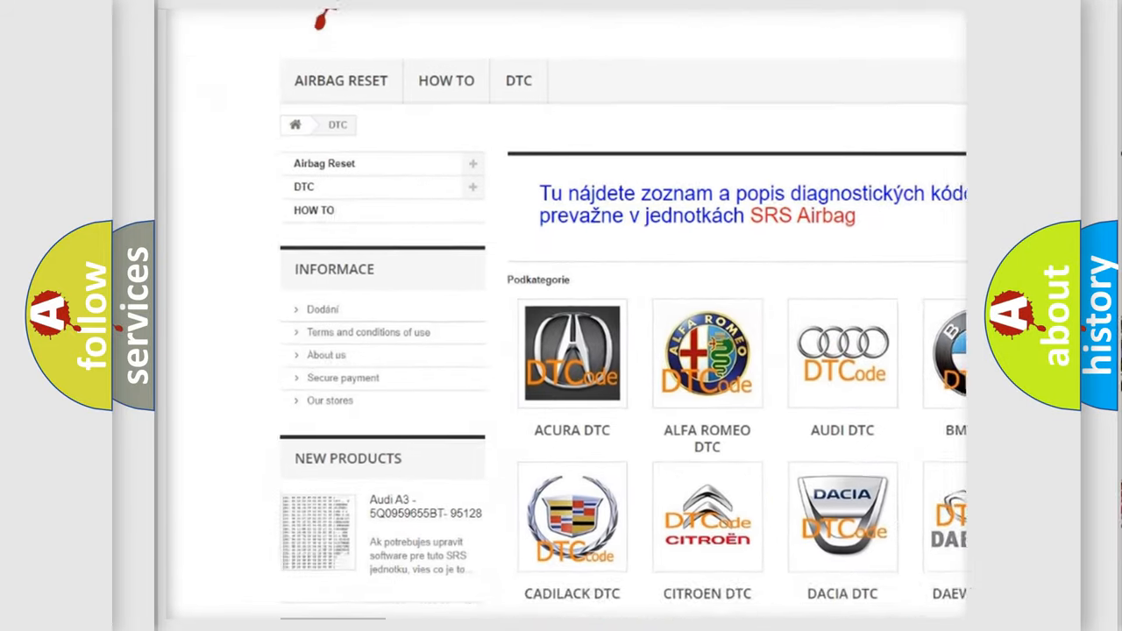
scroll(down, 3)
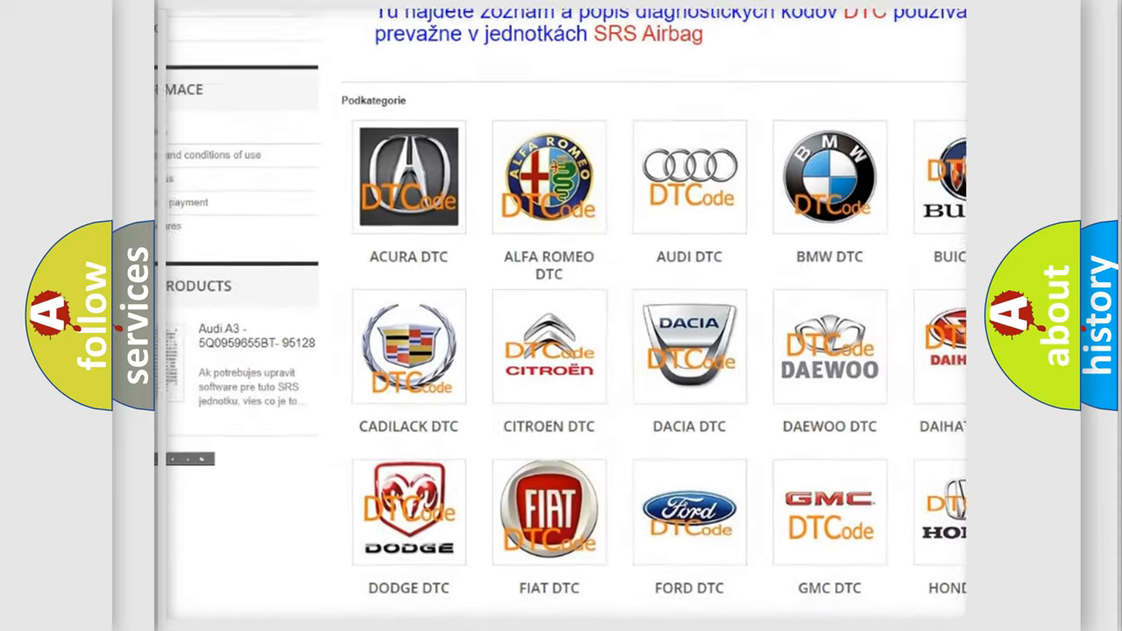
scroll(down, 3)
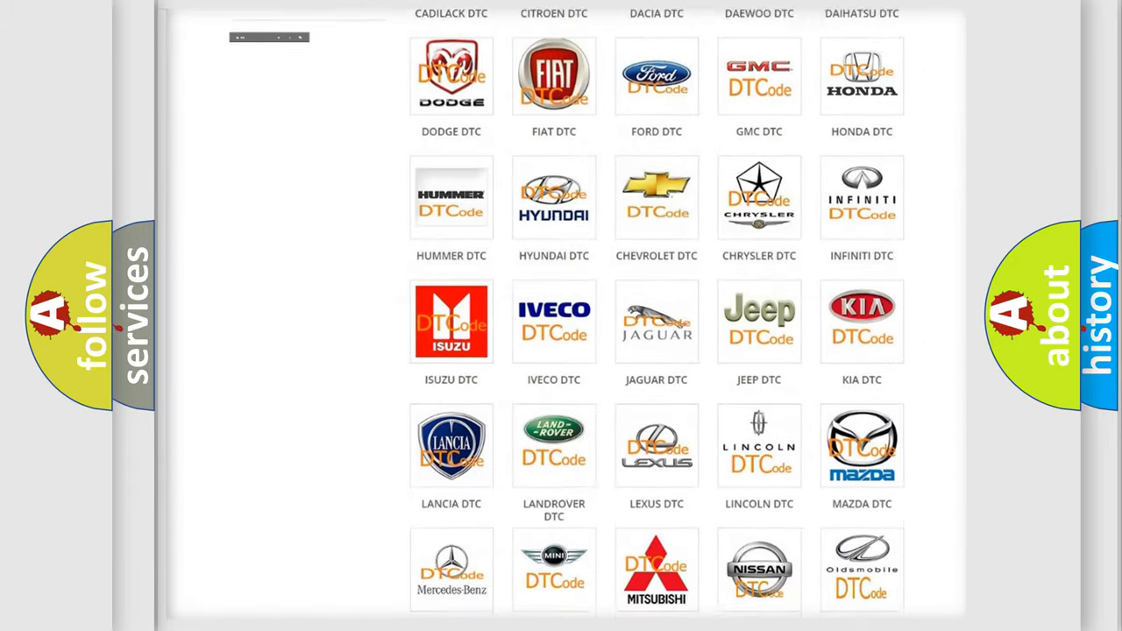
scroll(down, 3)
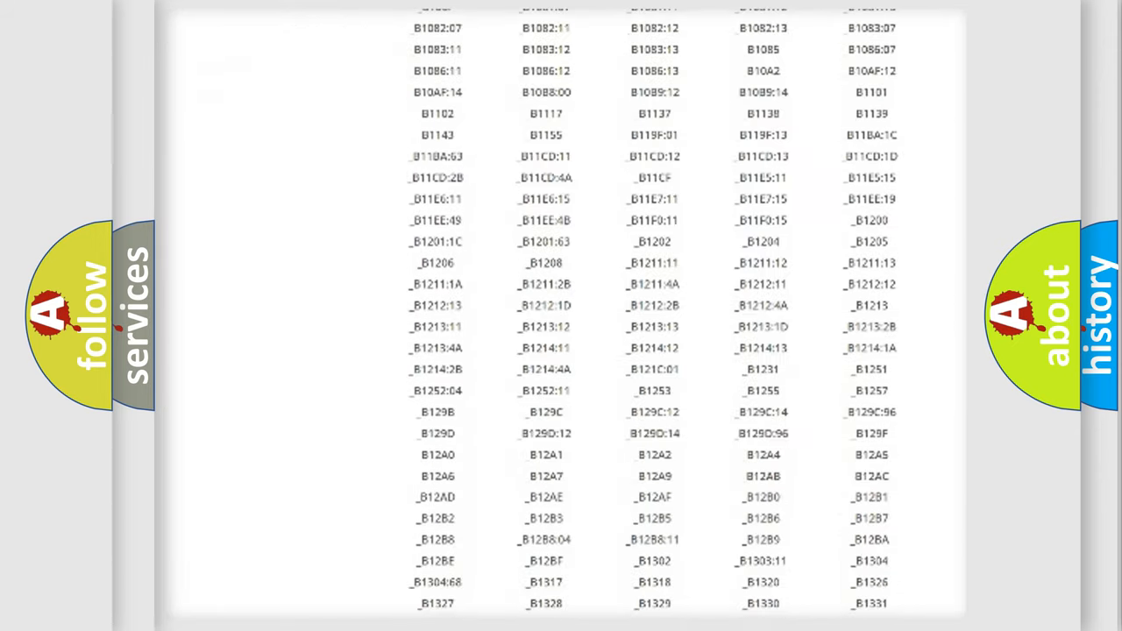
scroll(down, 3)
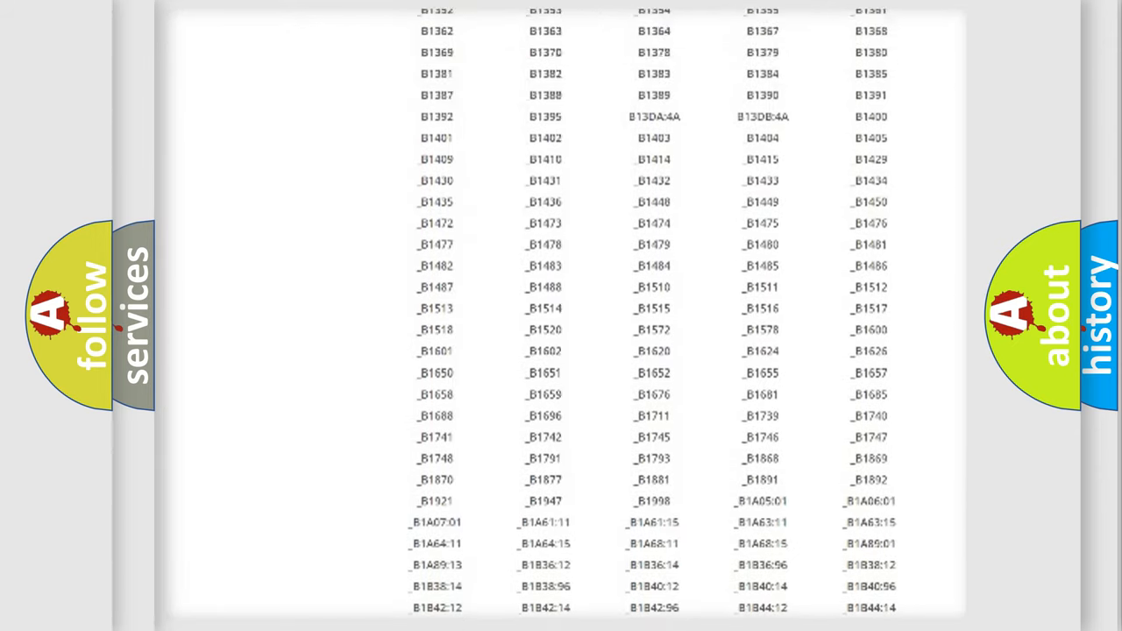